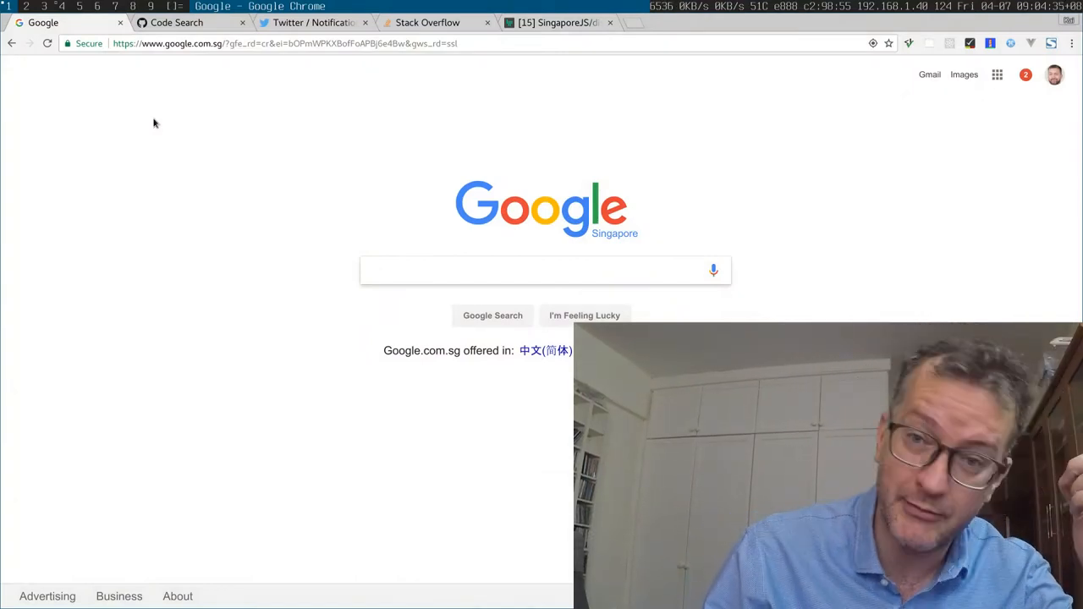
Switch from Google to the GitHub search tab and focus its empty Search GitHub box.
left_click(542, 270)
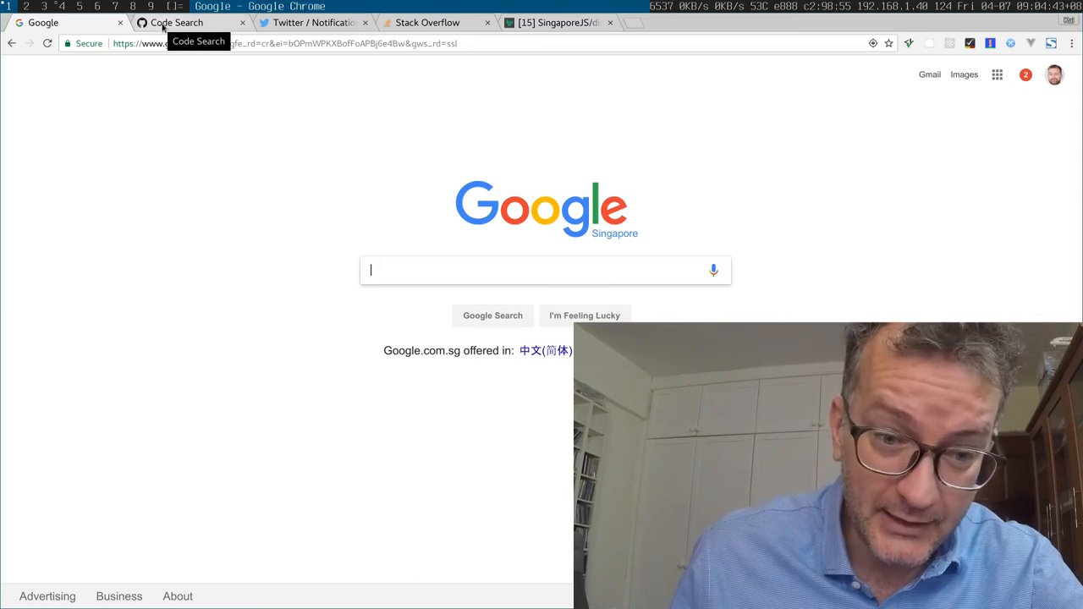
left_click(176, 22)
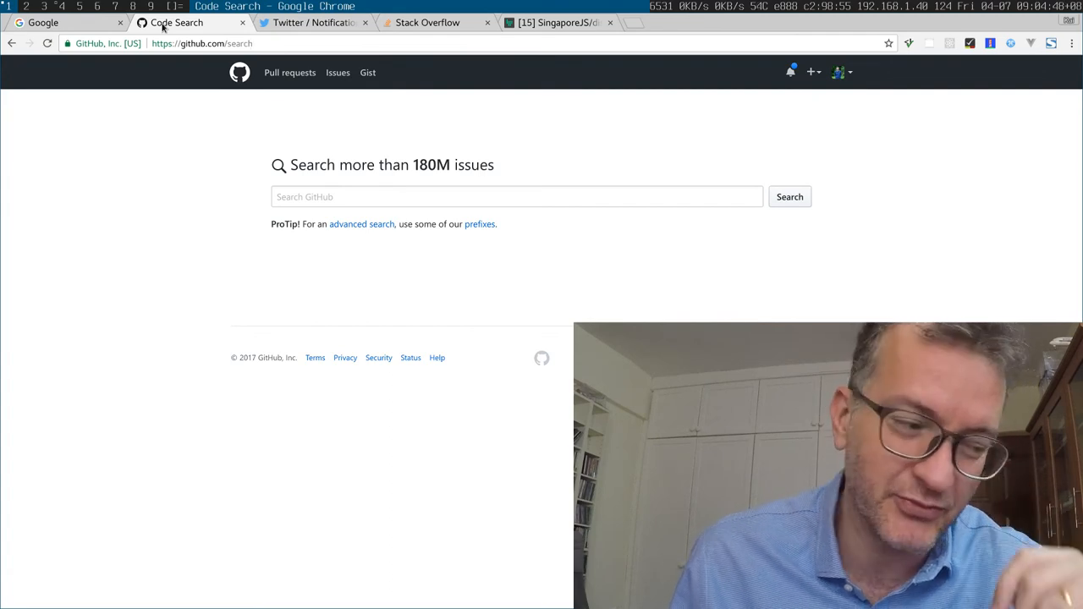
left_click(516, 196)
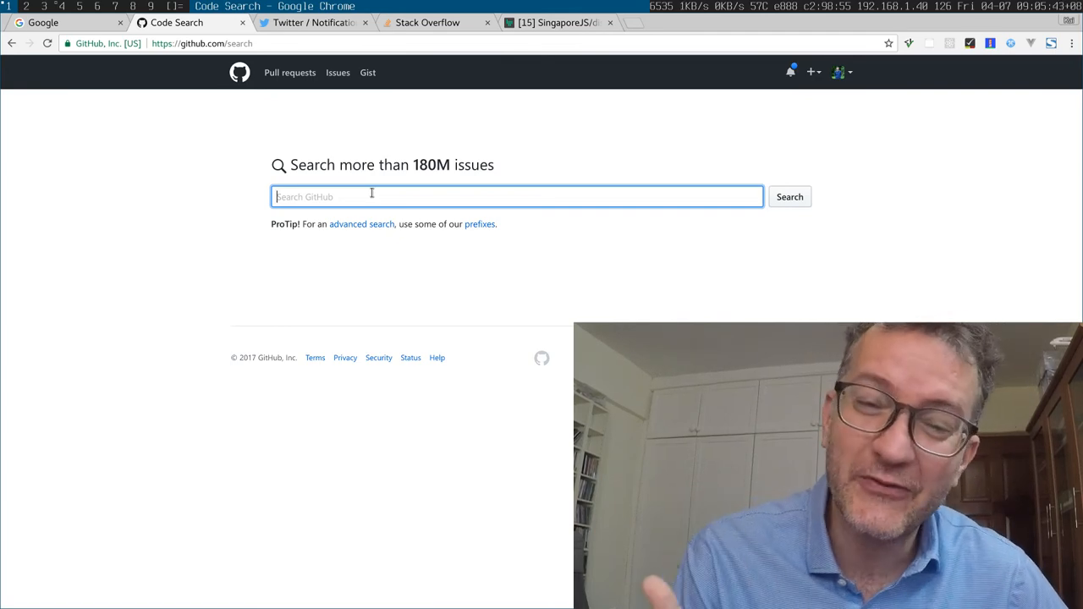
mouse_move(484, 180)
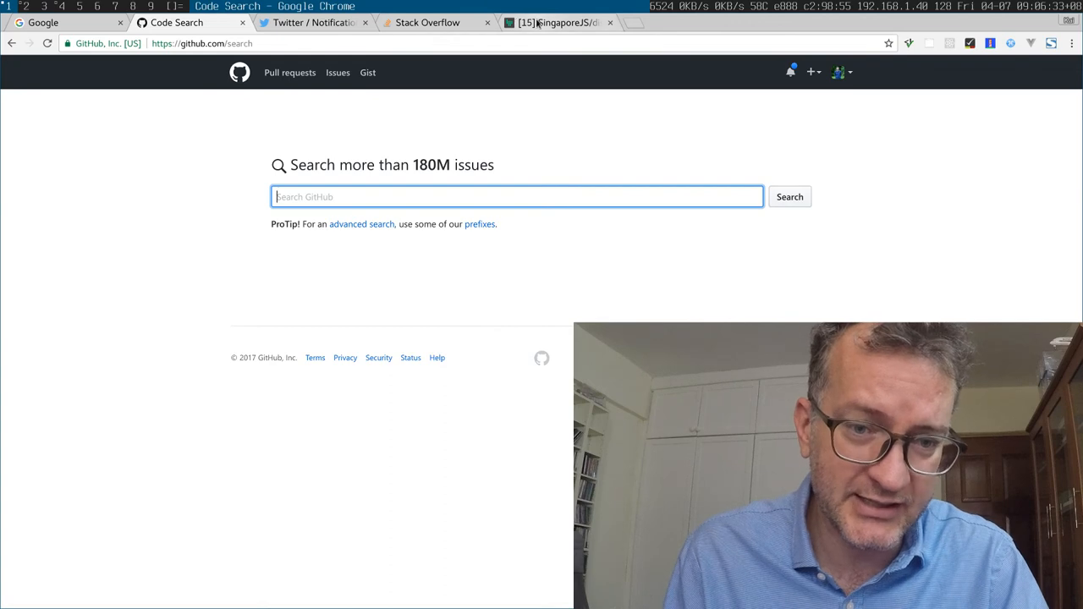
Switch to the SingaporeJS/discussions Gitter room and scroll through recent messages.
left_click(559, 22)
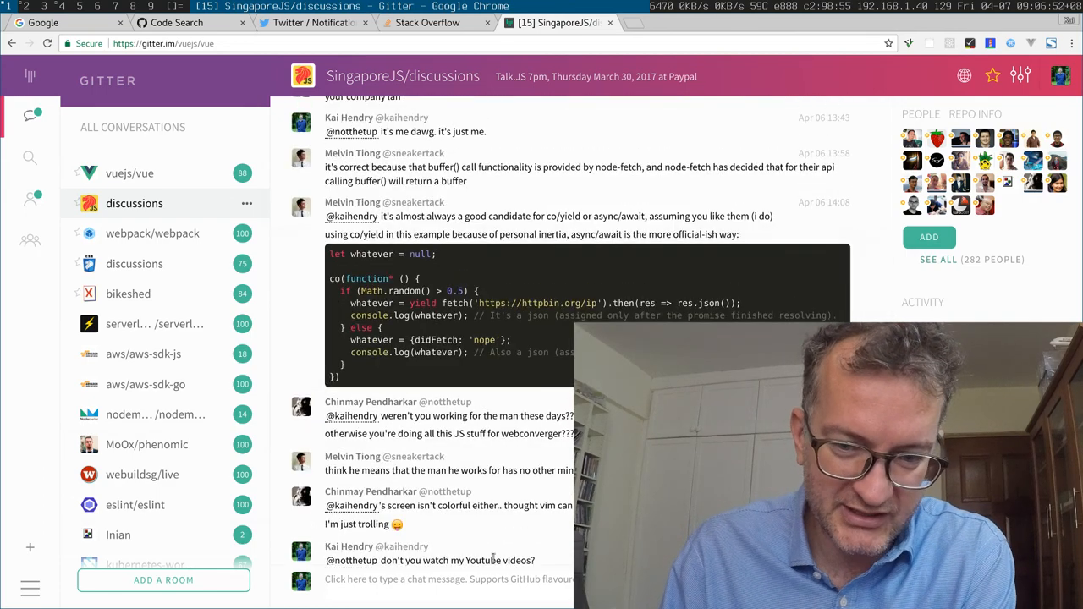
scroll("down", 3)
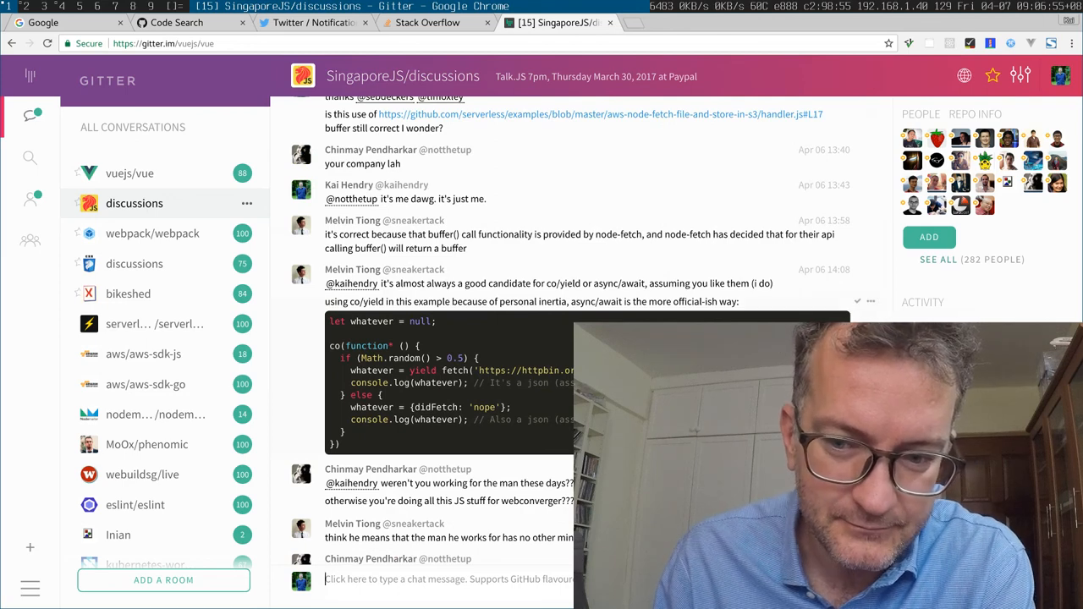
mouse_move(427, 22)
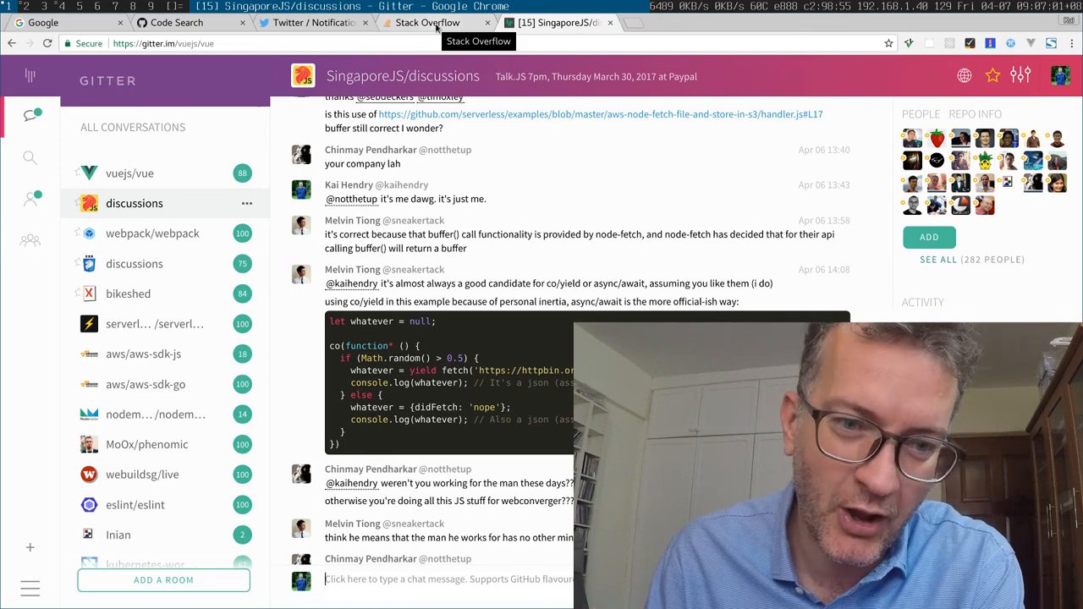
View your Stack Overflow profile's 94 asked questions, then switch to Twitter notifications.
left_click(427, 22)
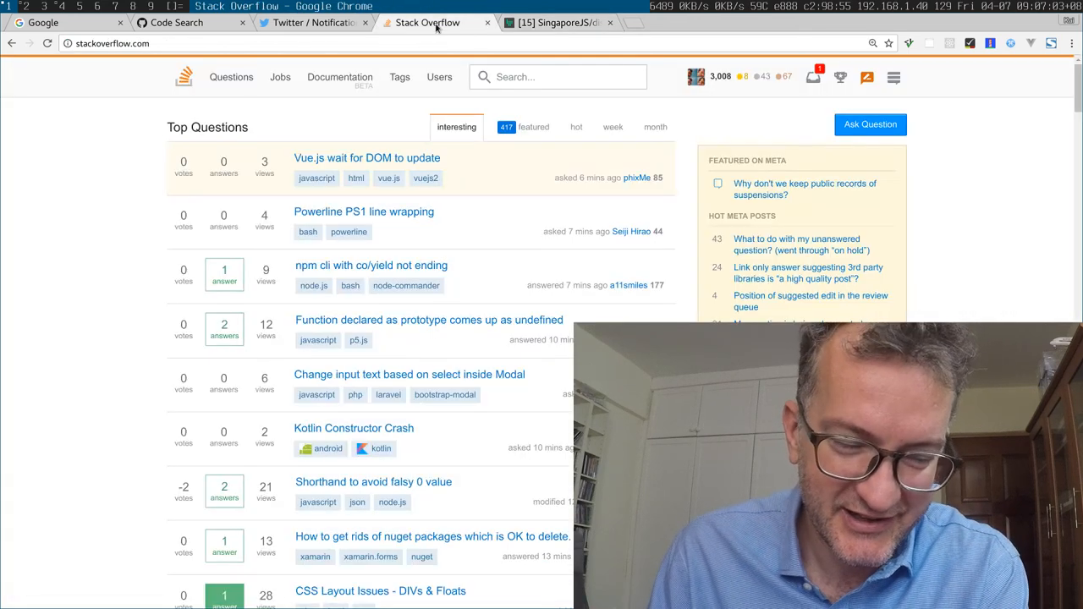
mouse_move(313, 22)
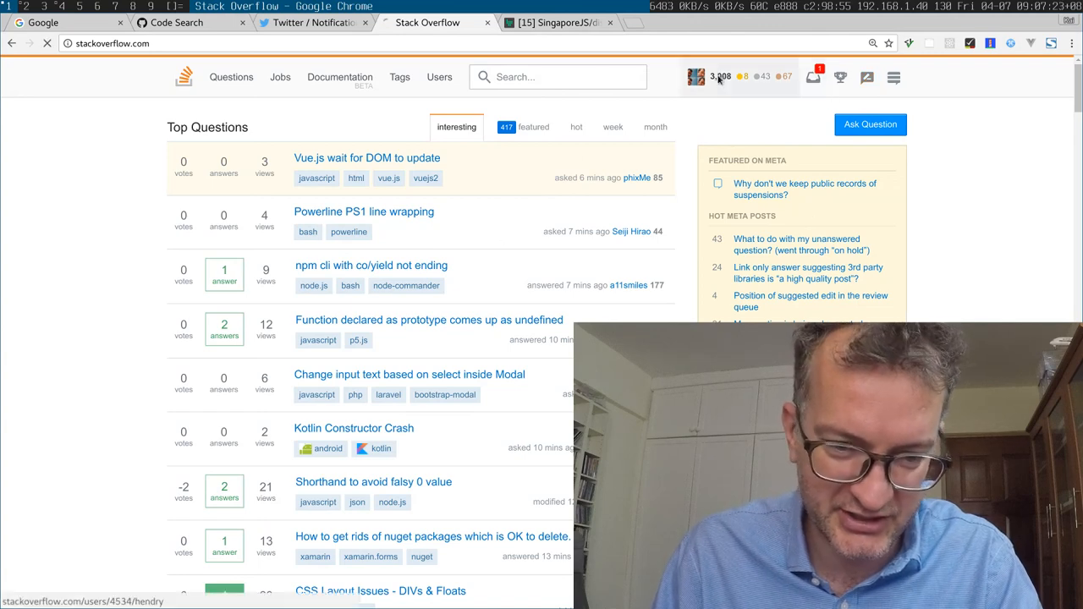
left_click(695, 76)
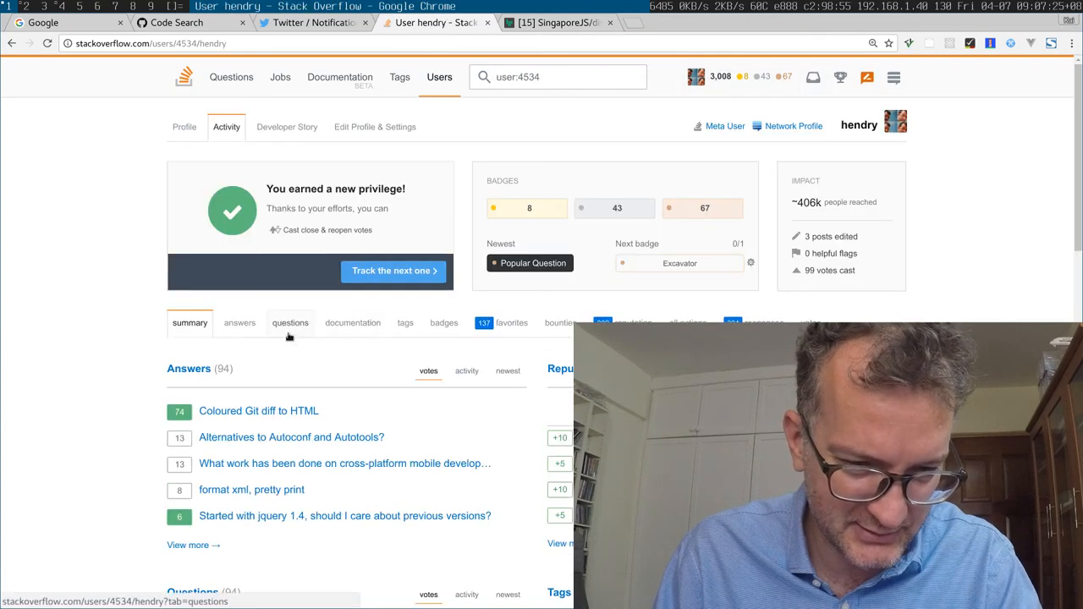
left_click(290, 322)
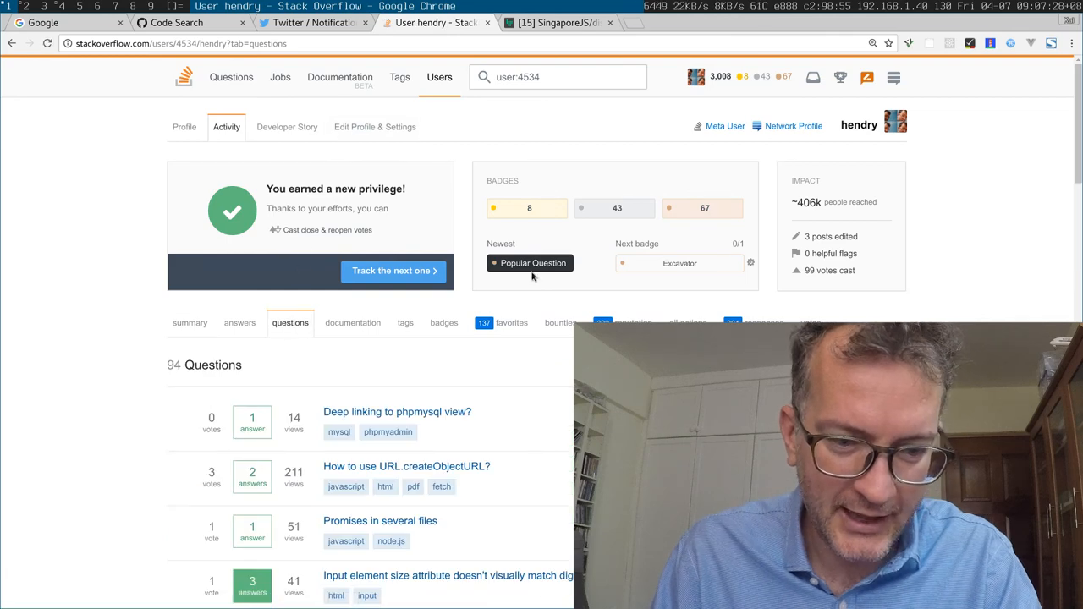
left_click(313, 22)
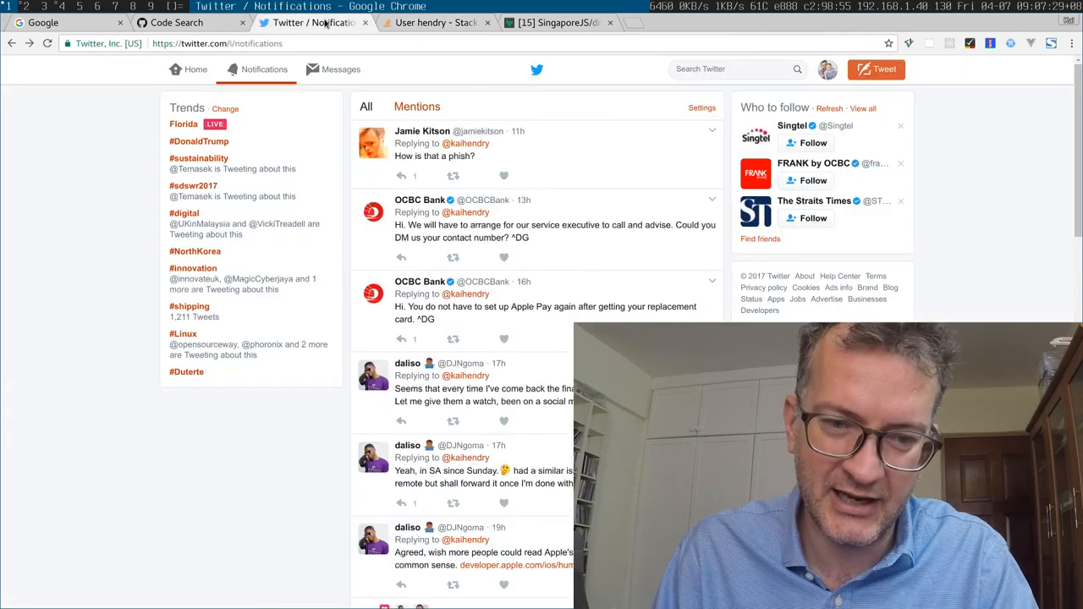
Show the Twitter home timeline, glance at Stack Overflow questions, and return to Twitter.
left_click(194, 70)
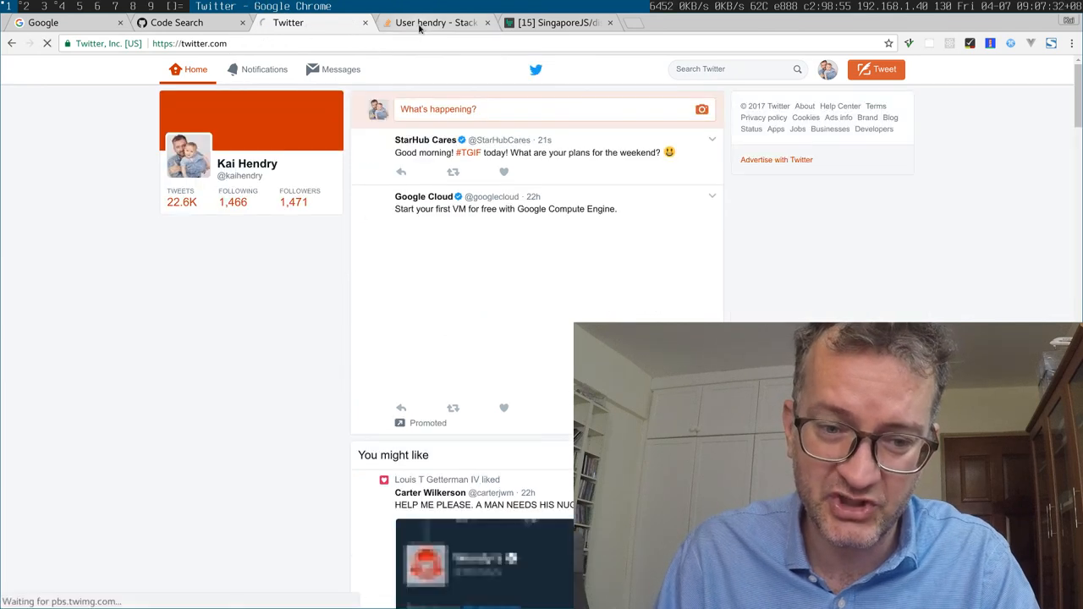
left_click(434, 22)
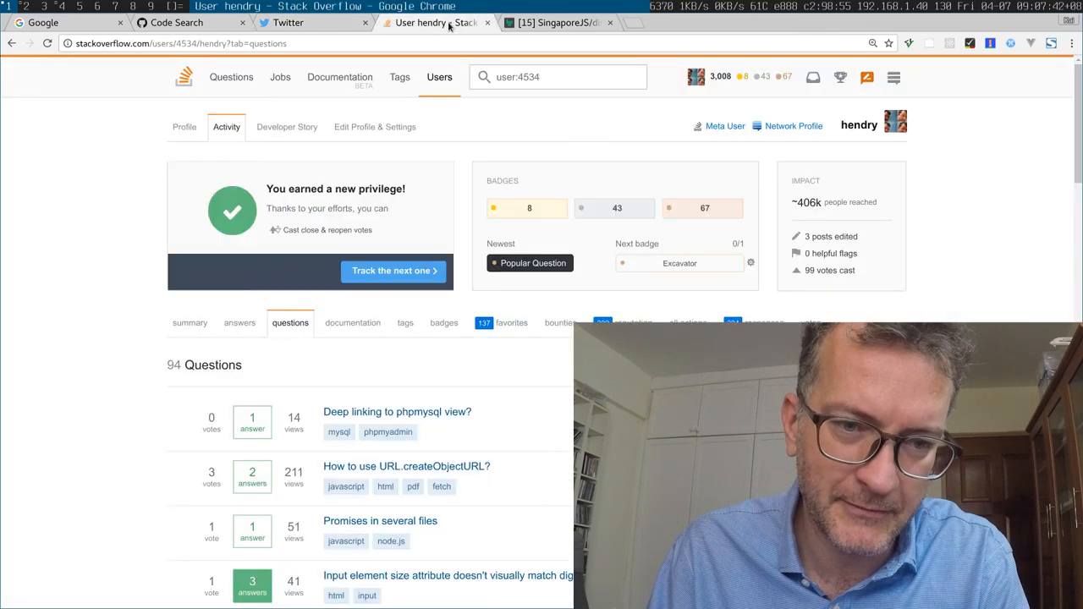
left_click(287, 23)
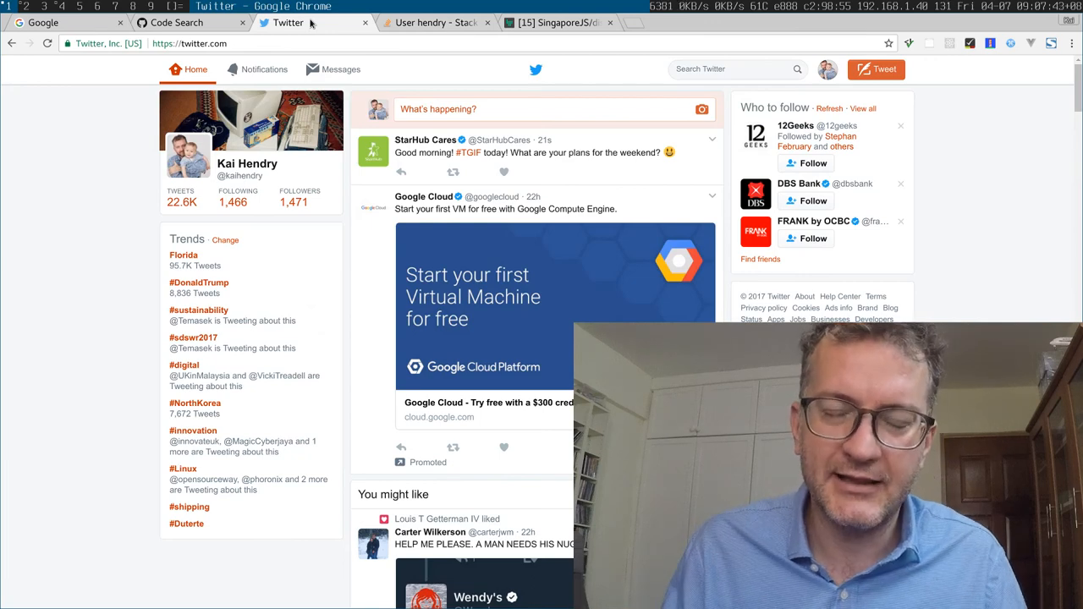